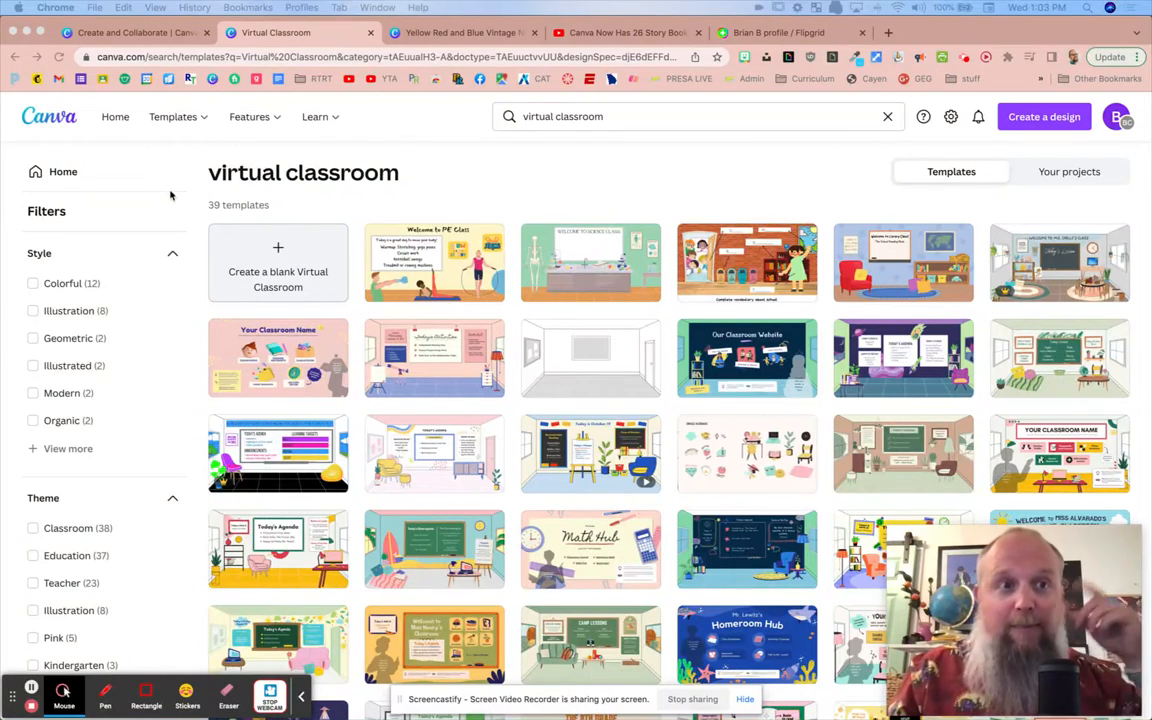
Switch from the Canva for Education page back to the nautical classroom design.
click(130, 32)
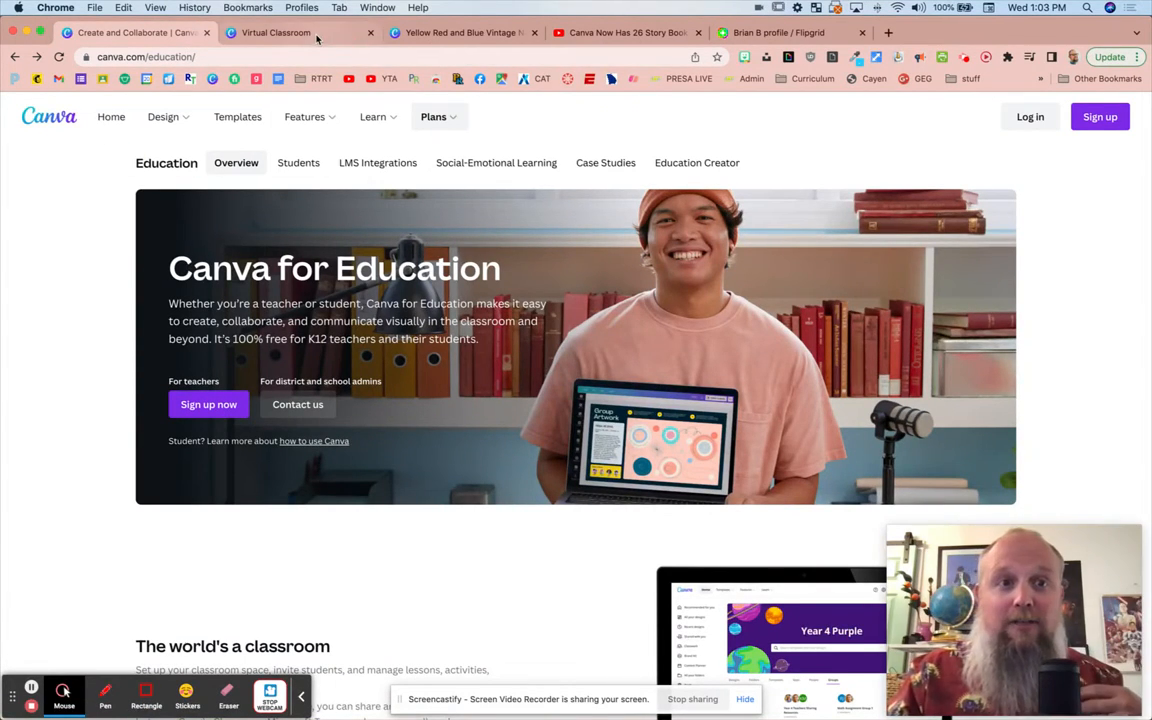
click(290, 32)
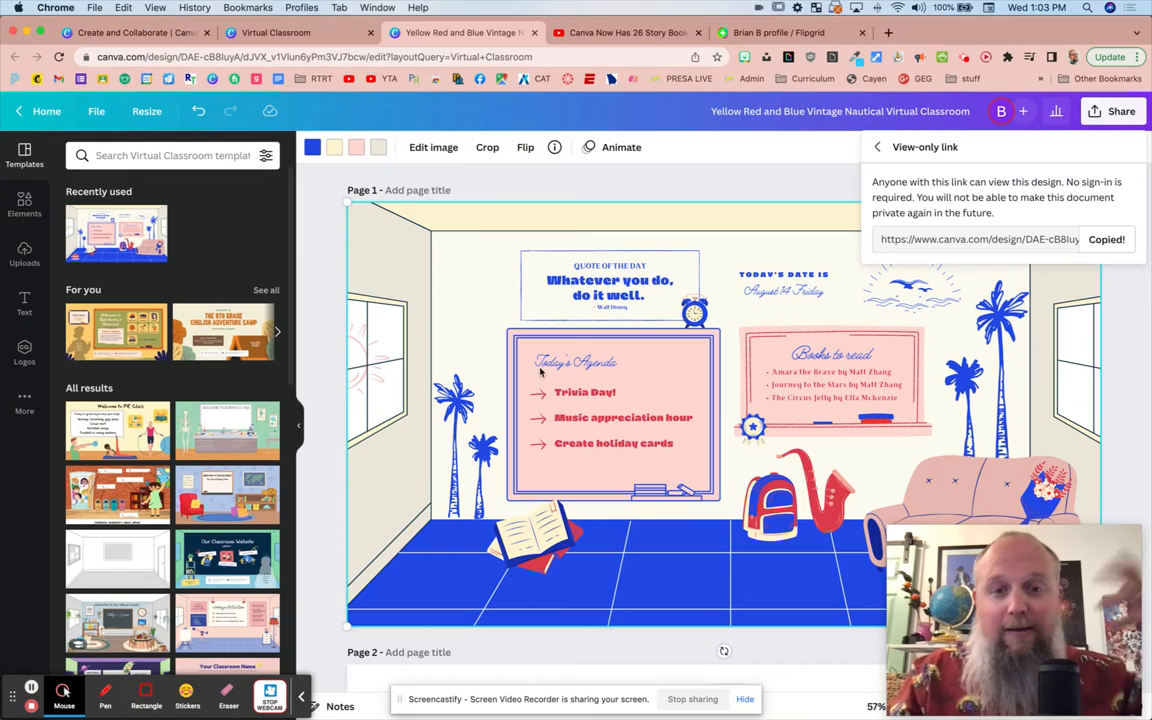
Scroll the nautical classroom scene into view and select its background image.
scroll(down, 3)
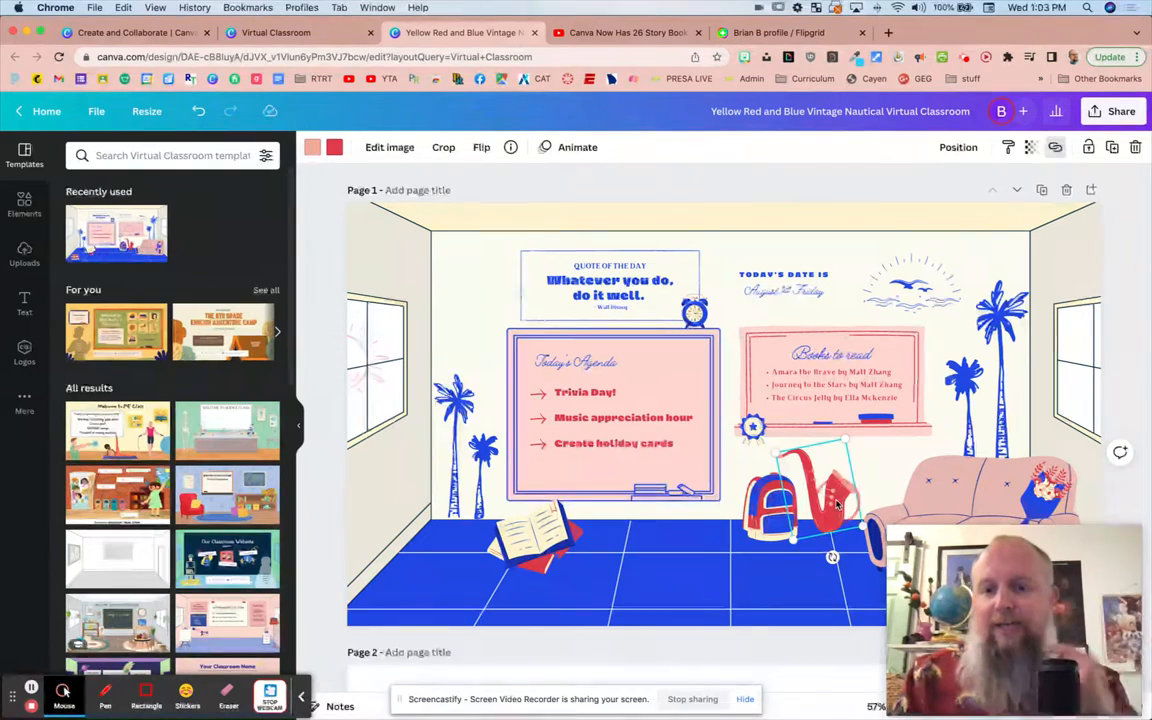
click(1056, 147)
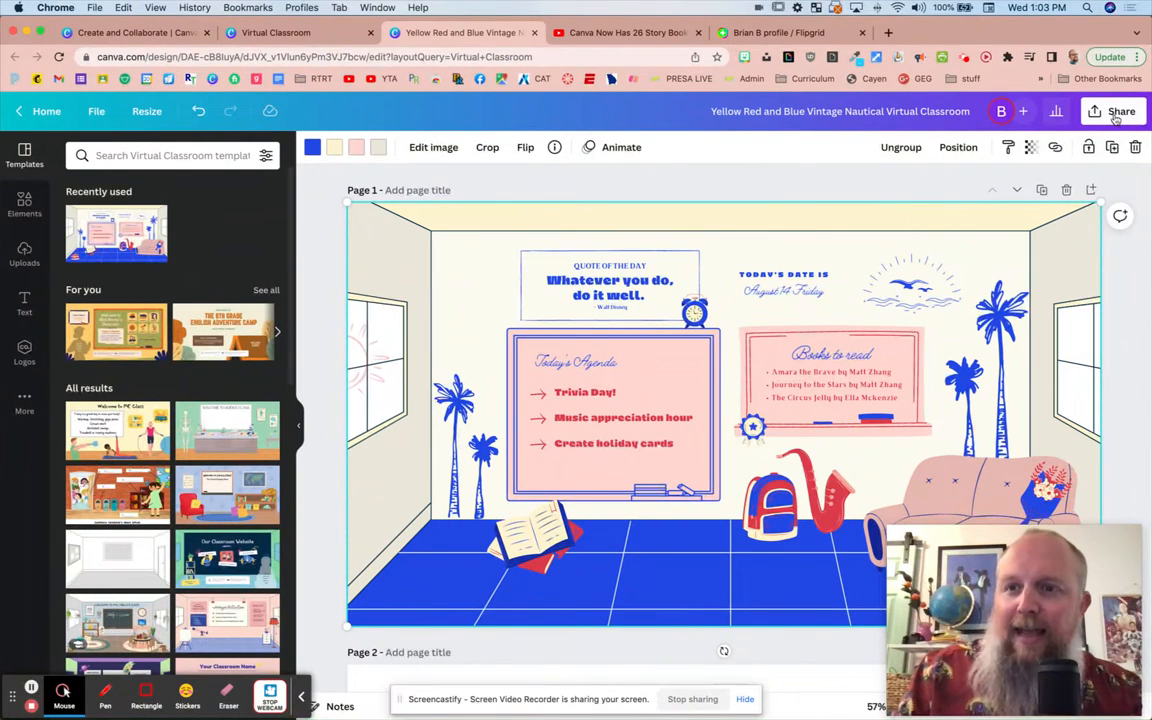
Create a view-only share link for the nautical classroom design and copy it.
click(1120, 111)
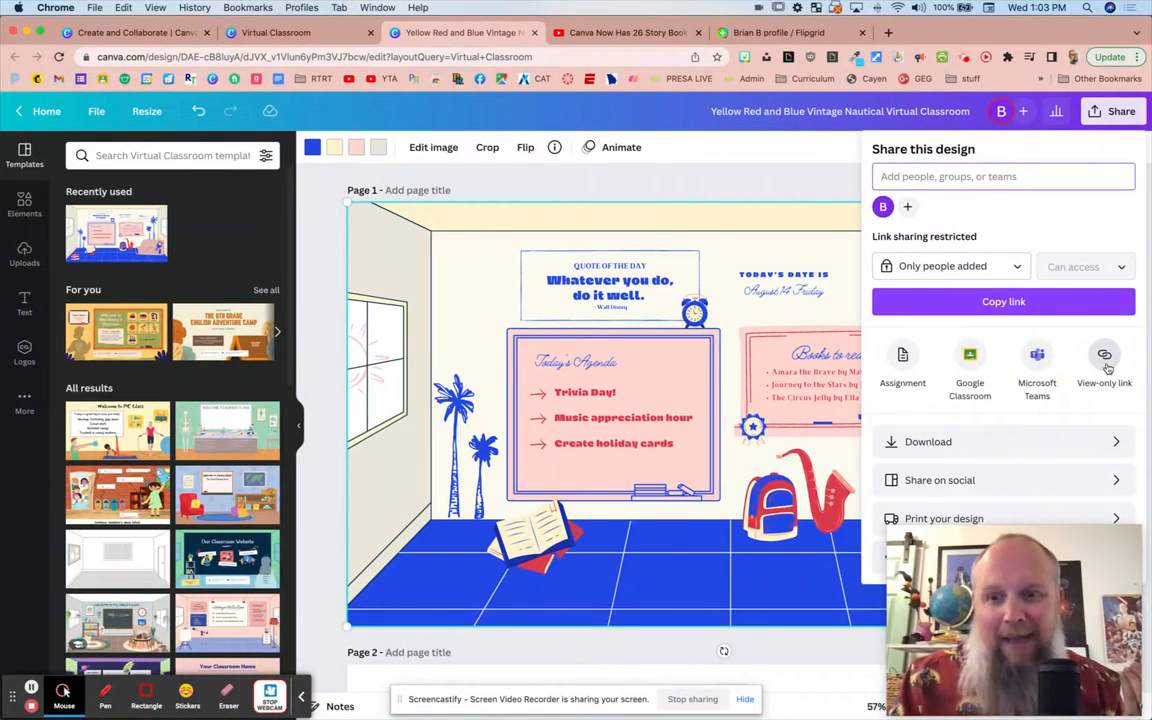
click(1104, 360)
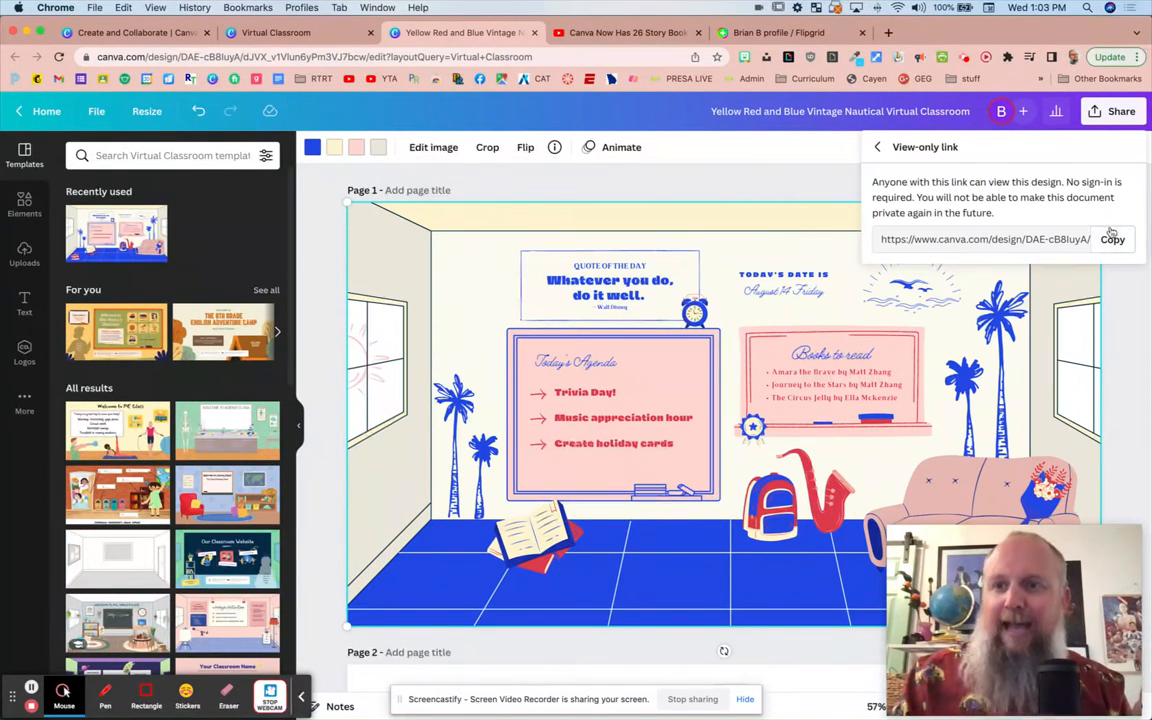
click(1112, 239)
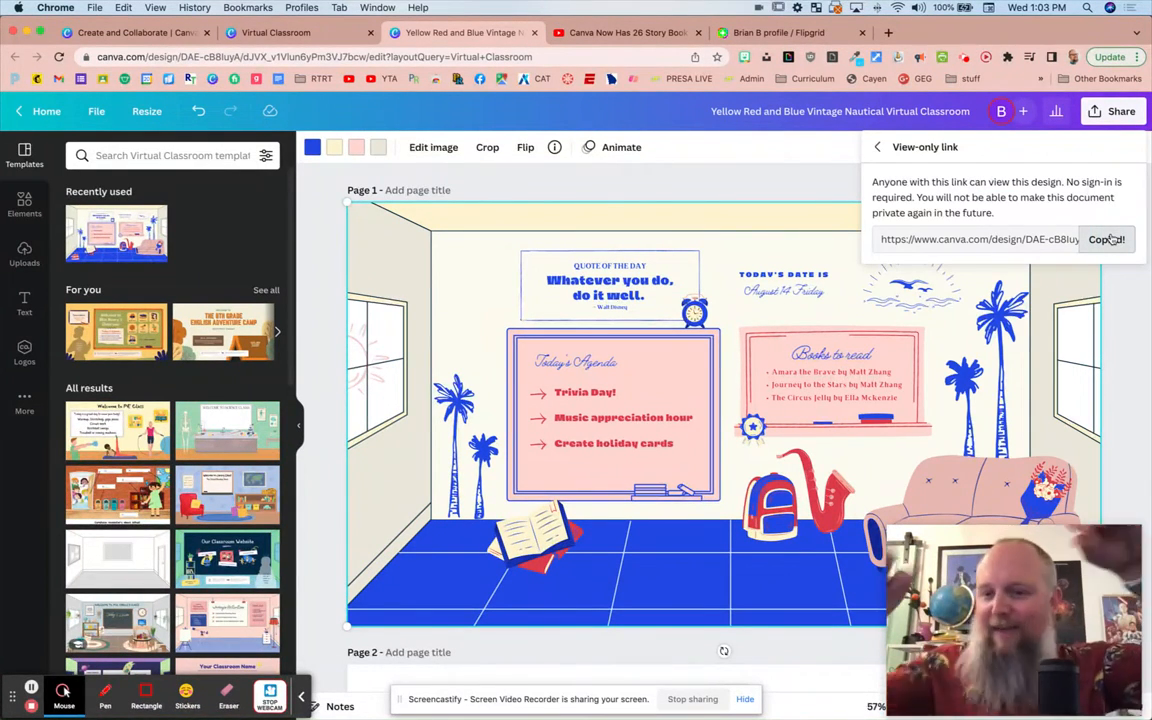
click(1106, 239)
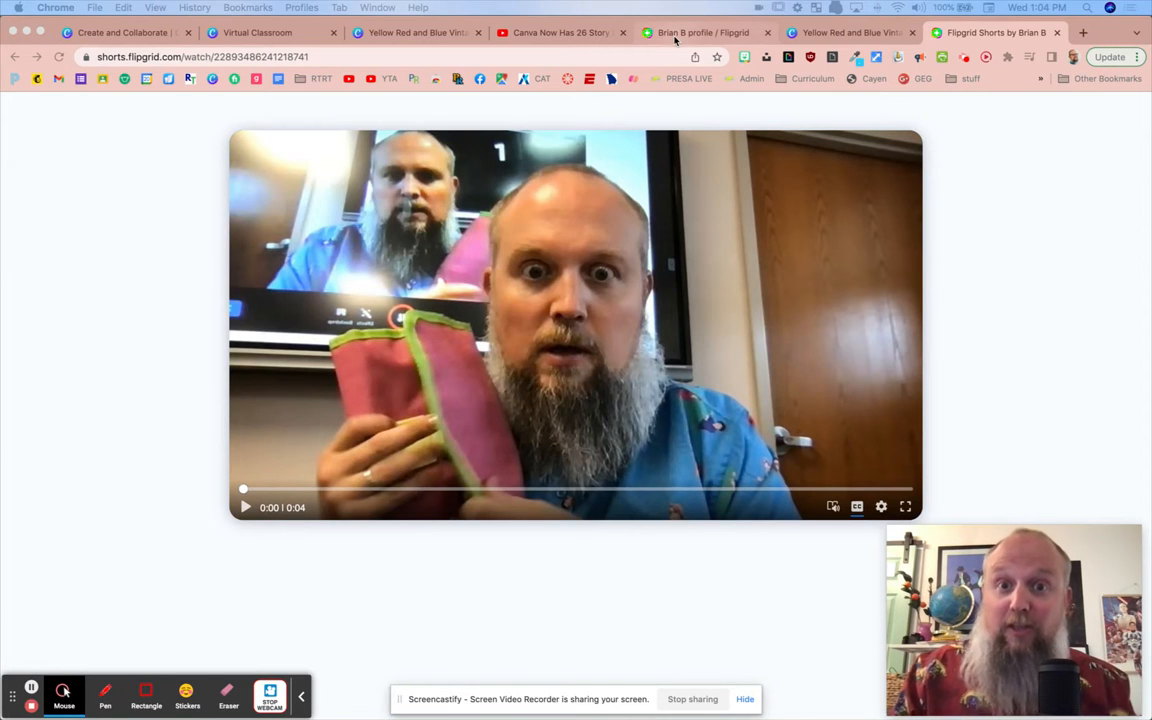
Switch to the Flipgrid profile tab to view its Shorts page.
click(704, 32)
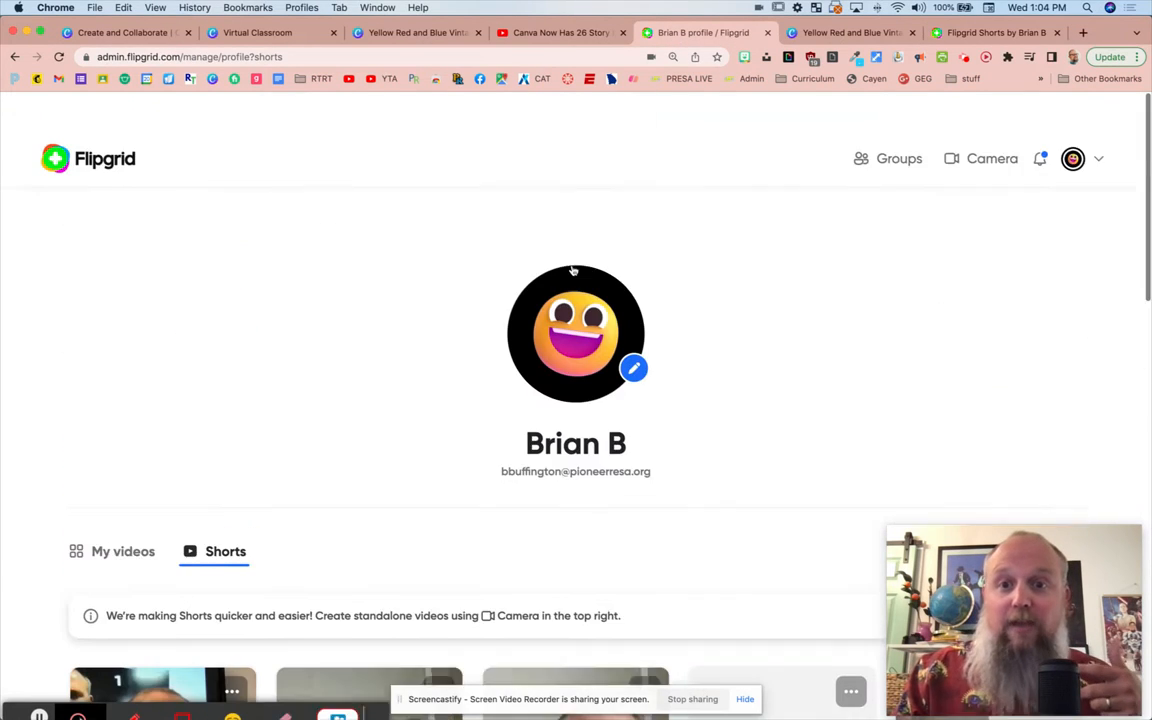